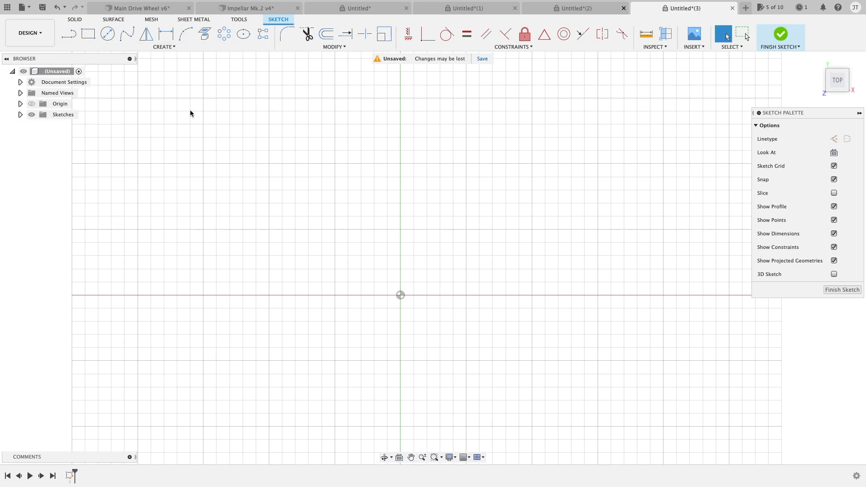
mouse_move(308, 121)
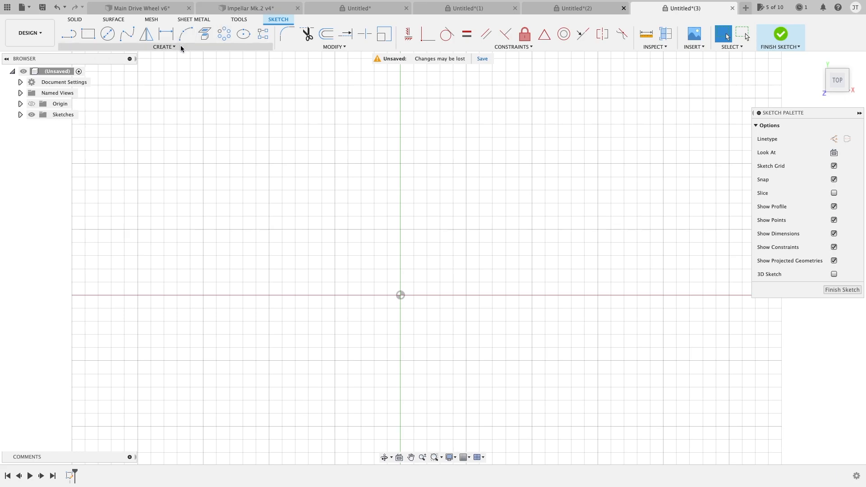
- Draw a 3-point arc from the origin to a point on the X axis, pulled up into a half circle
click(163, 47)
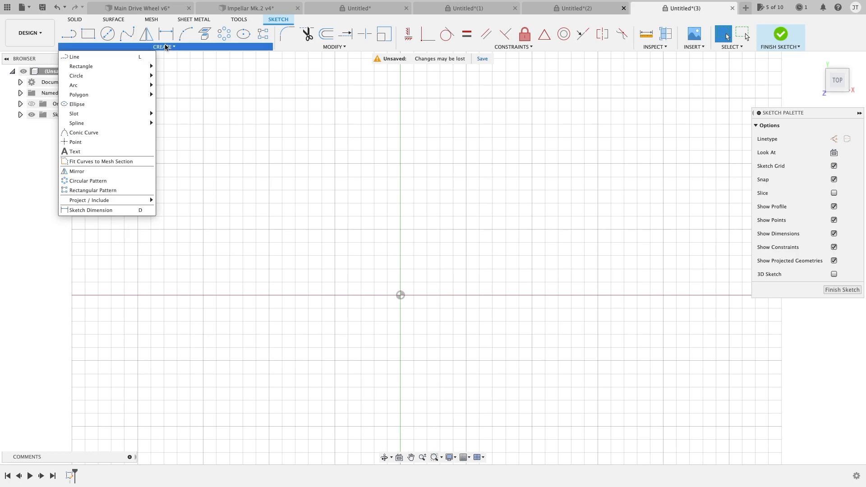
mouse_move(73, 85)
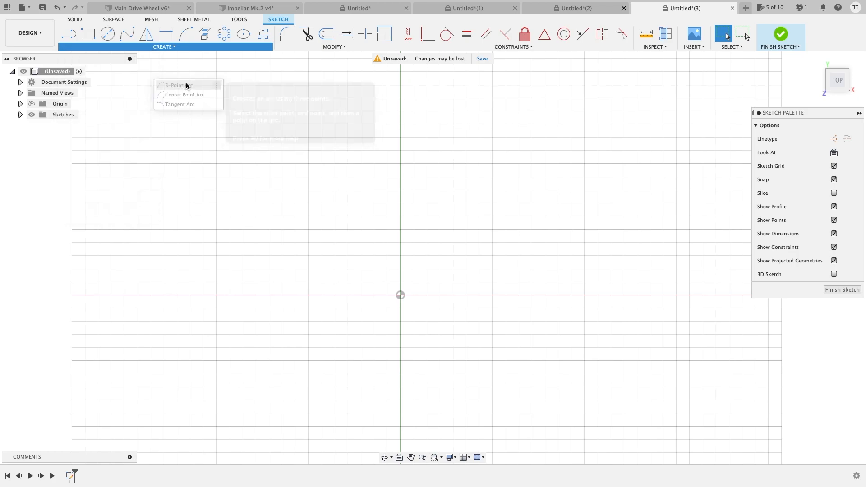
click(177, 86)
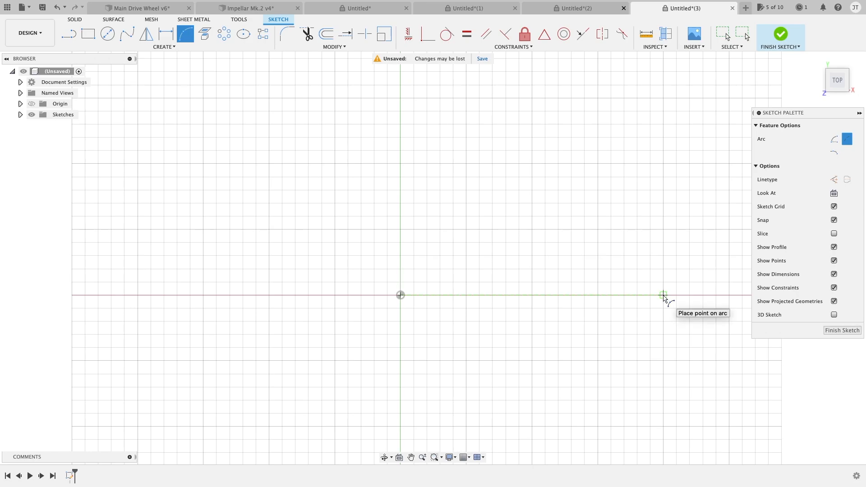
click(663, 294)
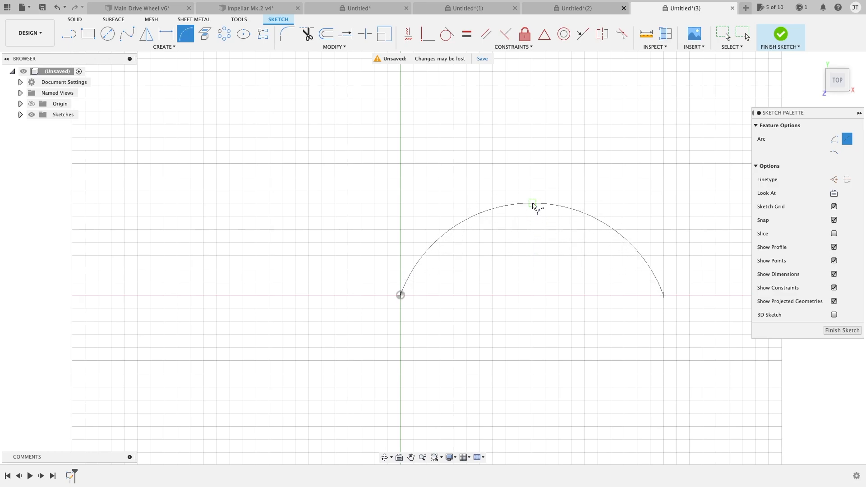
drag(532, 202, 532, 240)
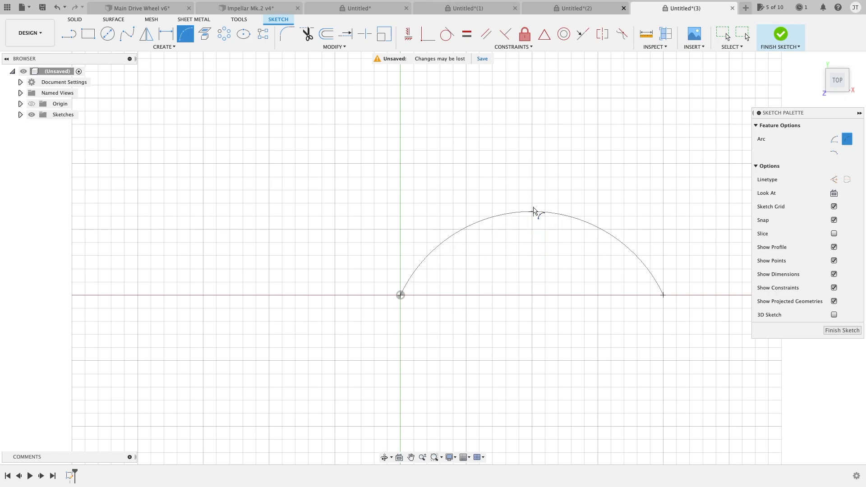
drag(534, 212, 532, 163)
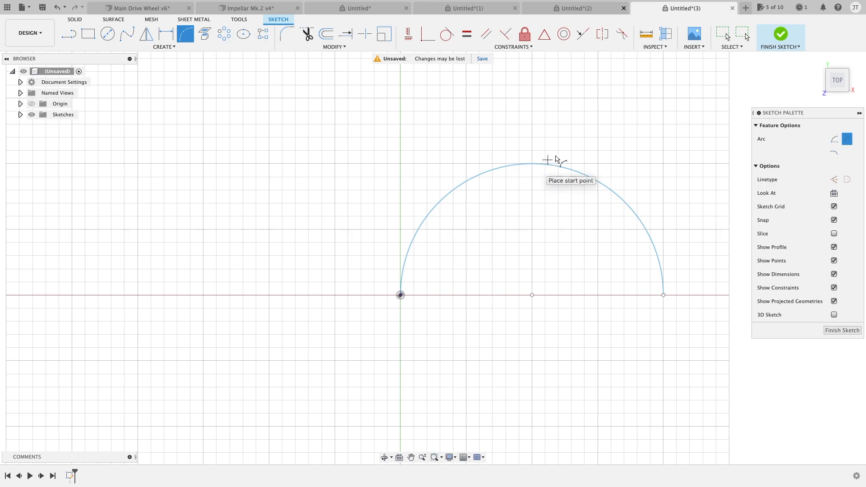
click(722, 34)
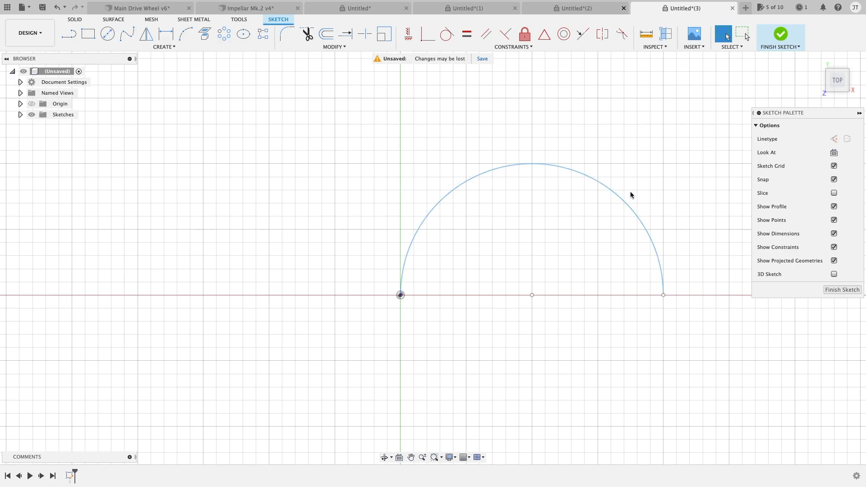
- Delete the half-circle arc and draw a center-point arc at the origin swept to about 141.8 degrees
click(594, 184)
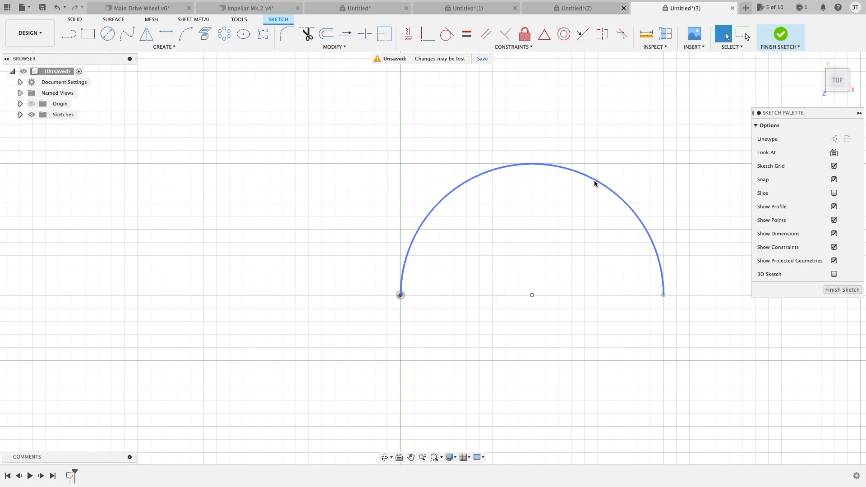
click(164, 46)
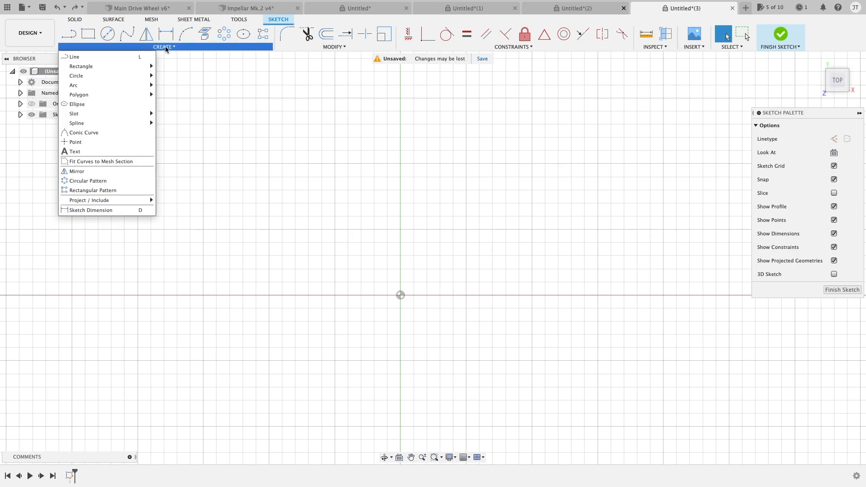
mouse_move(73, 84)
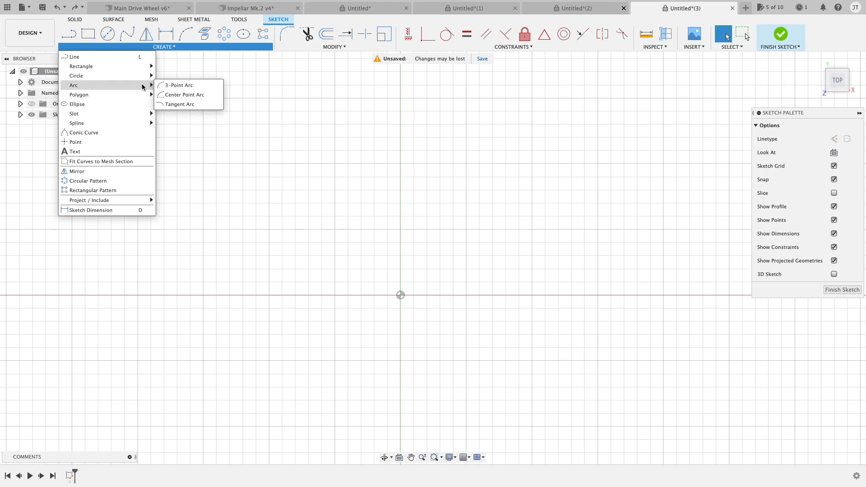
mouse_move(184, 95)
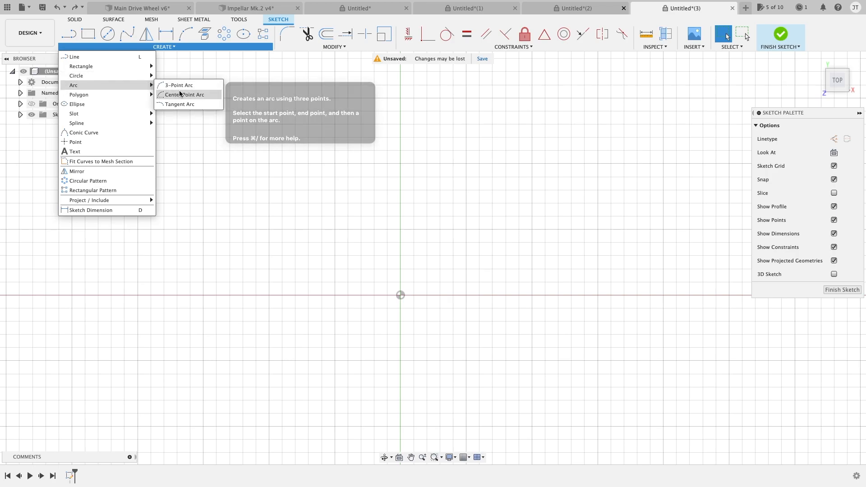
click(184, 94)
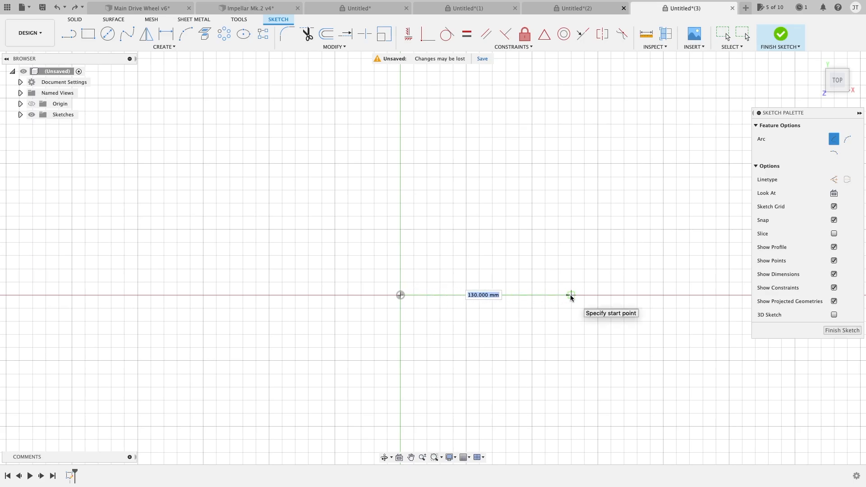
mouse_move(564, 278)
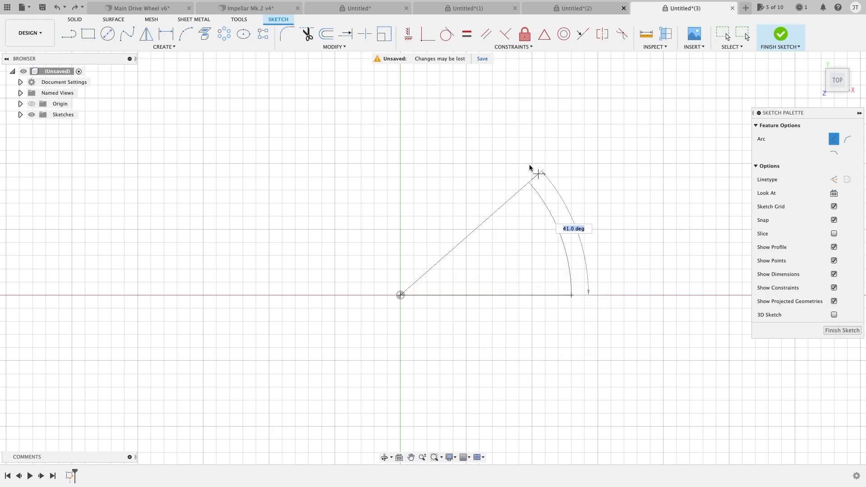
drag(539, 172, 345, 135)
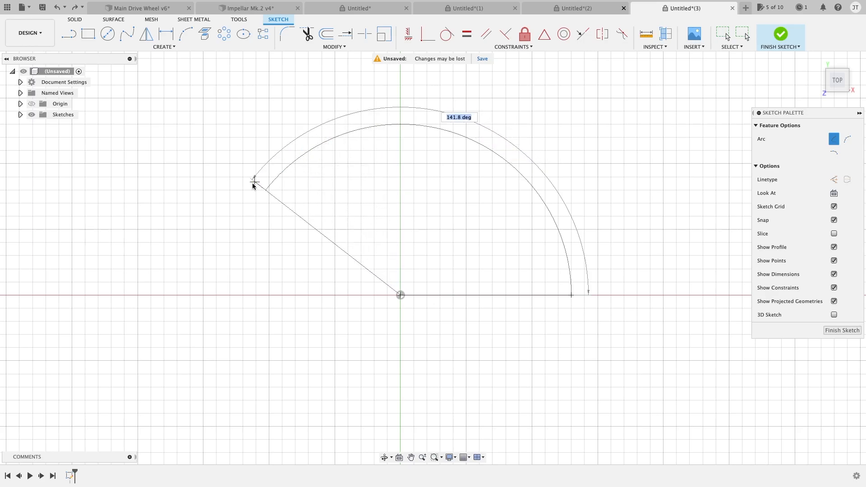
drag(253, 181, 332, 135)
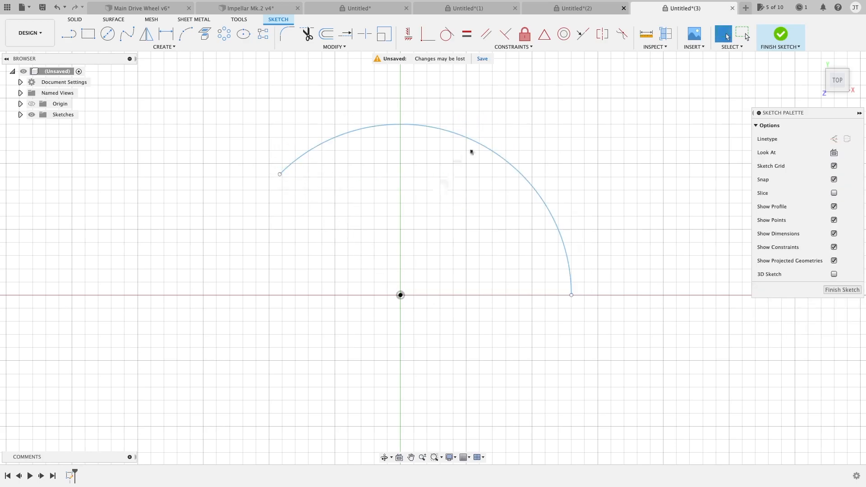
mouse_move(524, 165)
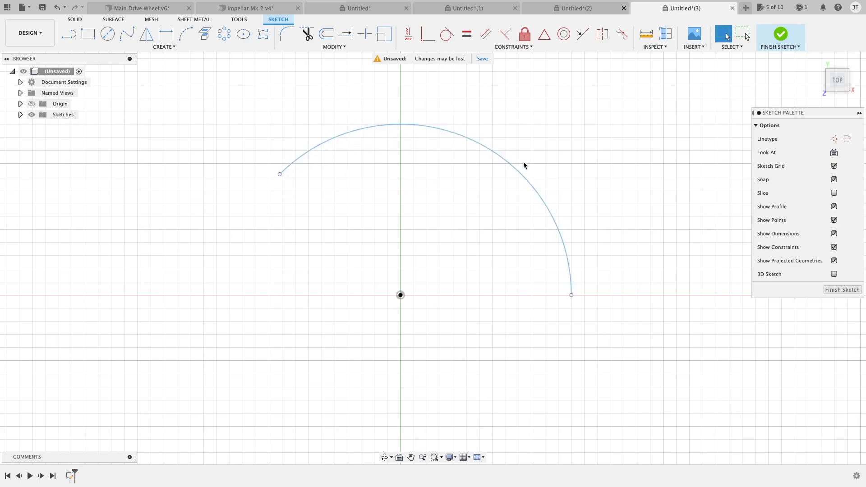
mouse_move(481, 180)
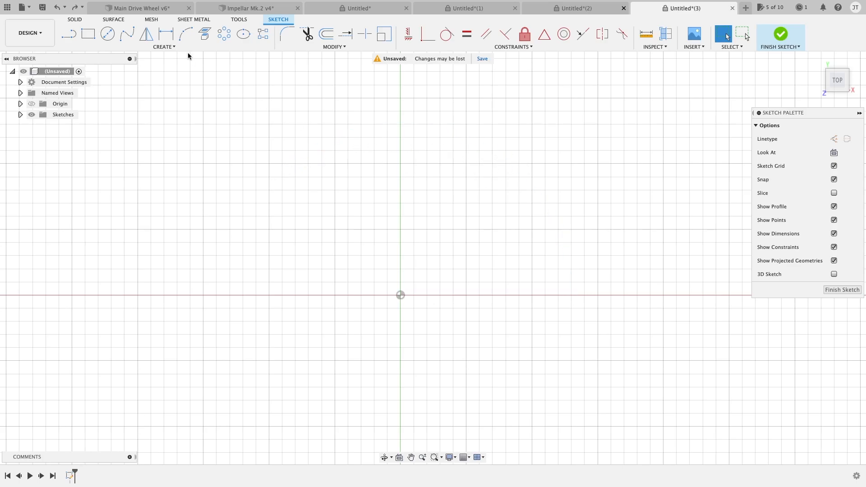
- Draw a vertical line up from the origin and start a tangent arc at its top end
click(164, 46)
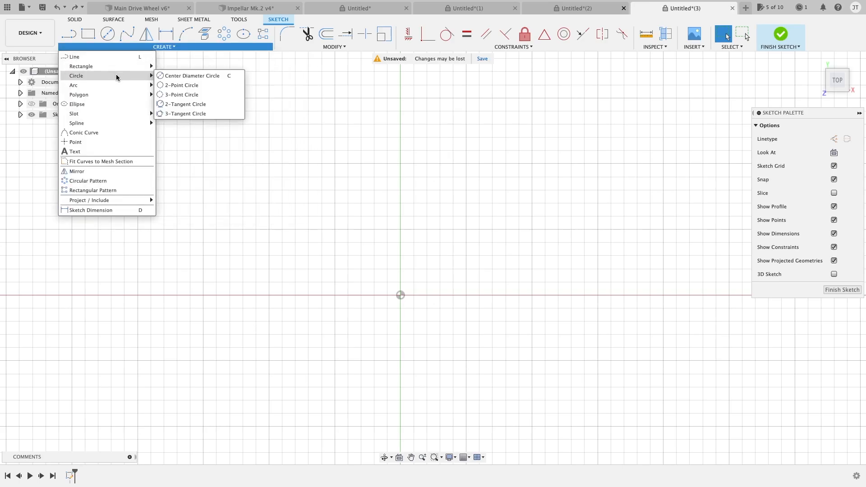
mouse_move(74, 85)
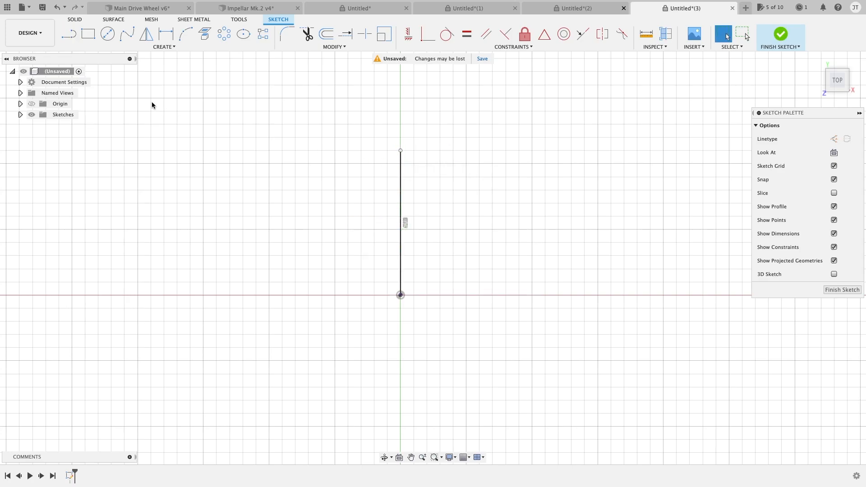
click(164, 47)
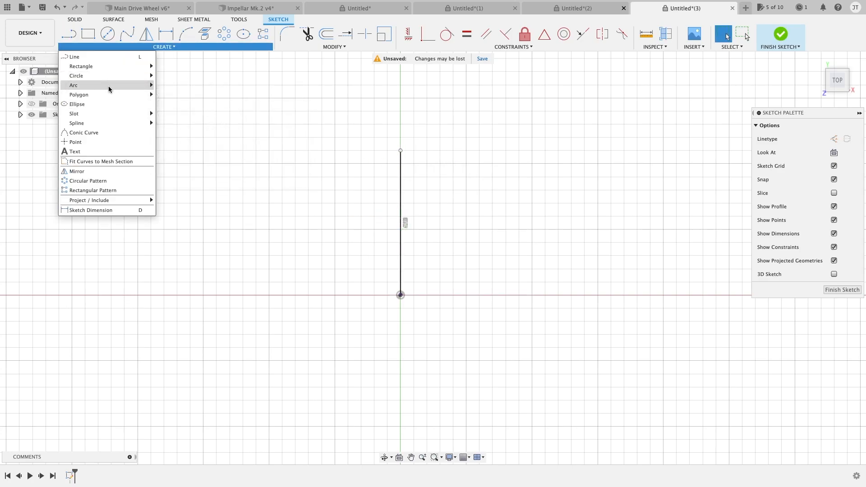
mouse_move(74, 84)
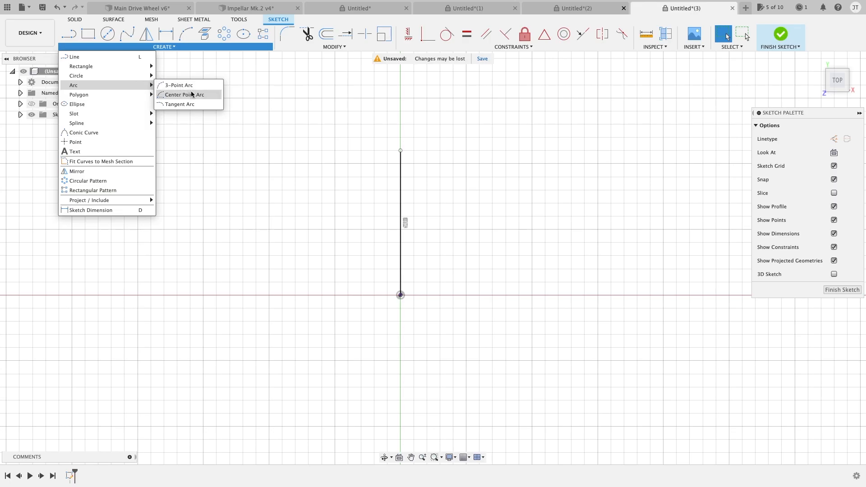
click(184, 95)
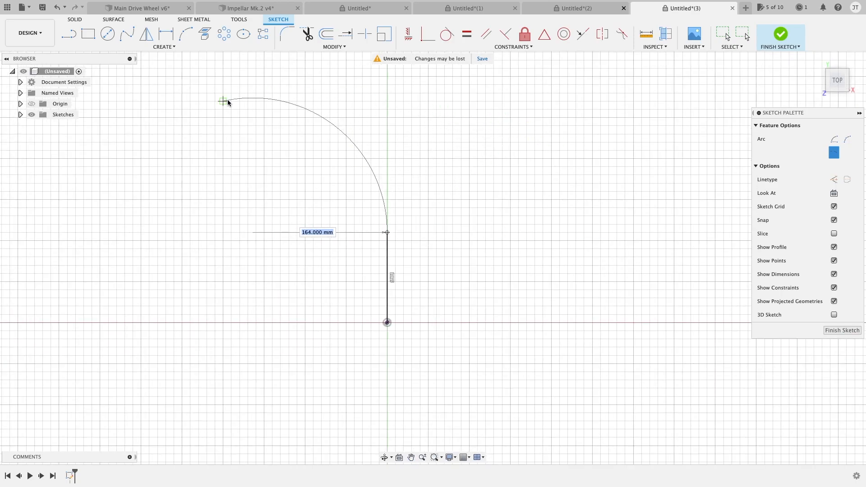
- Sweep the tangent arc to curve up to the right and finish the arc
drag(223, 101, 313, 116)
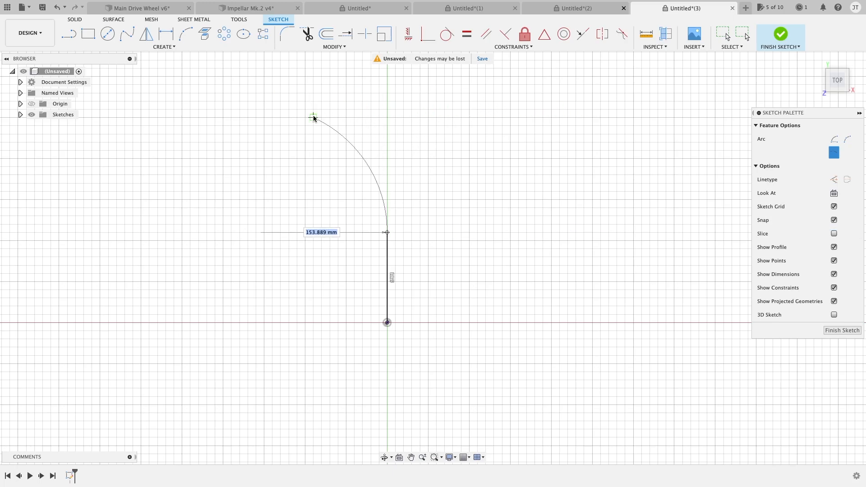
drag(314, 116, 461, 116)
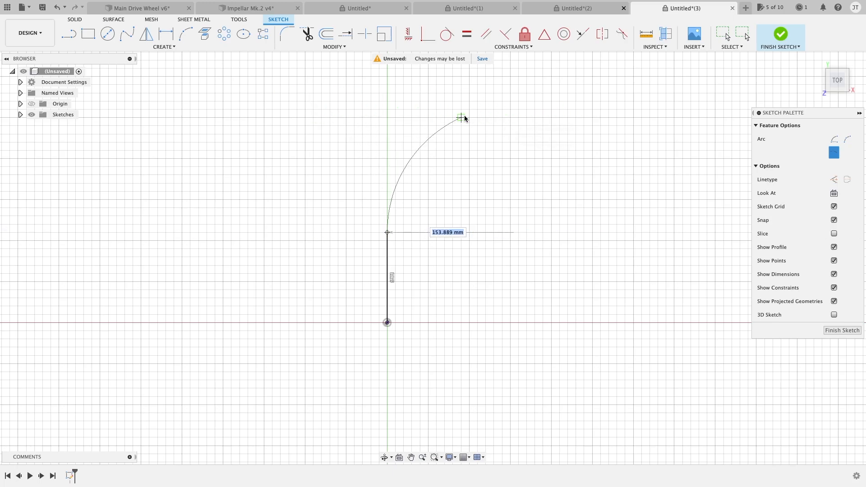
drag(461, 116, 272, 116)
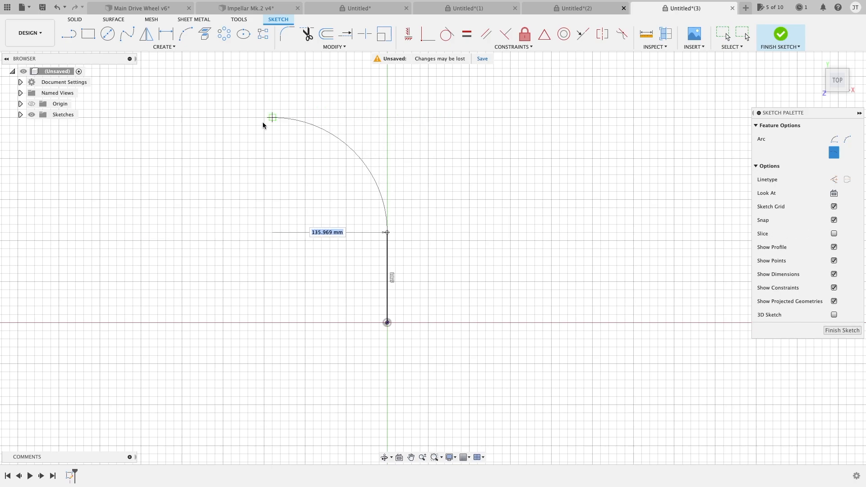
drag(272, 117, 445, 118)
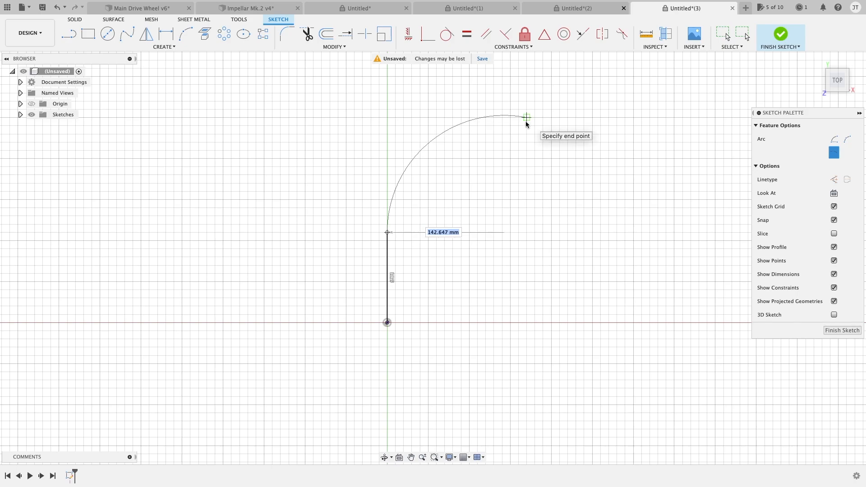
click(526, 117)
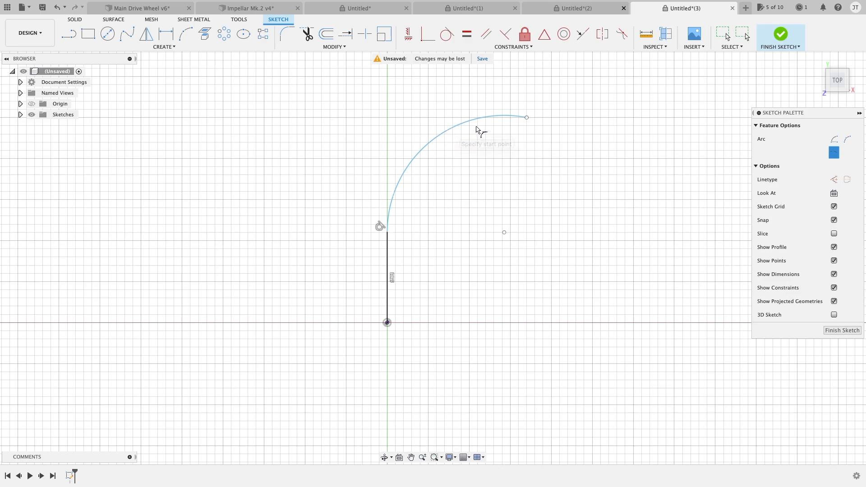
click(723, 33)
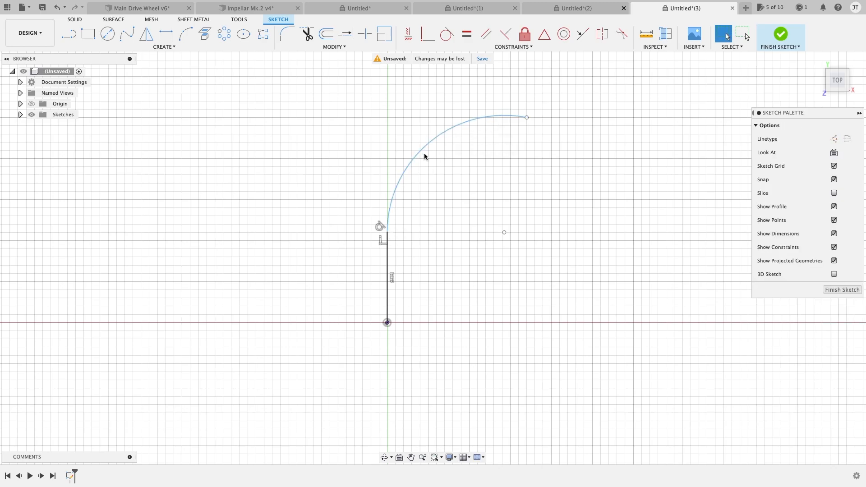
- Deselect in the canvas and bring up the Create menu of sketch tools
click(468, 125)
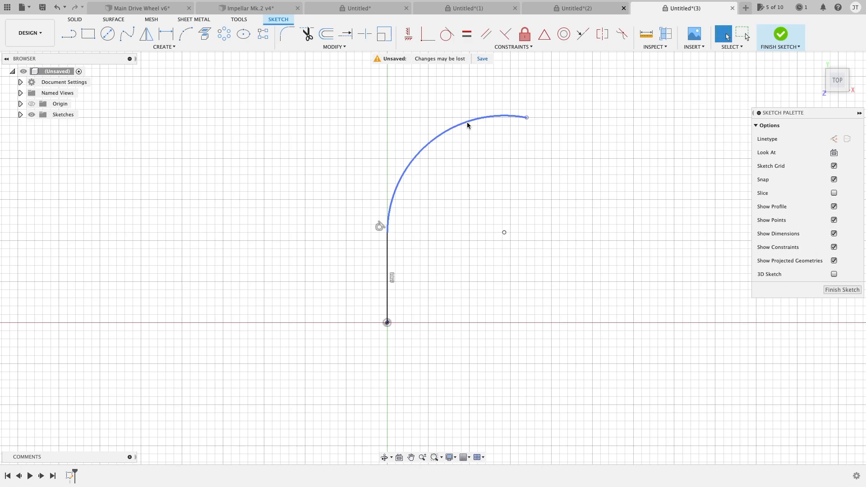
click(163, 47)
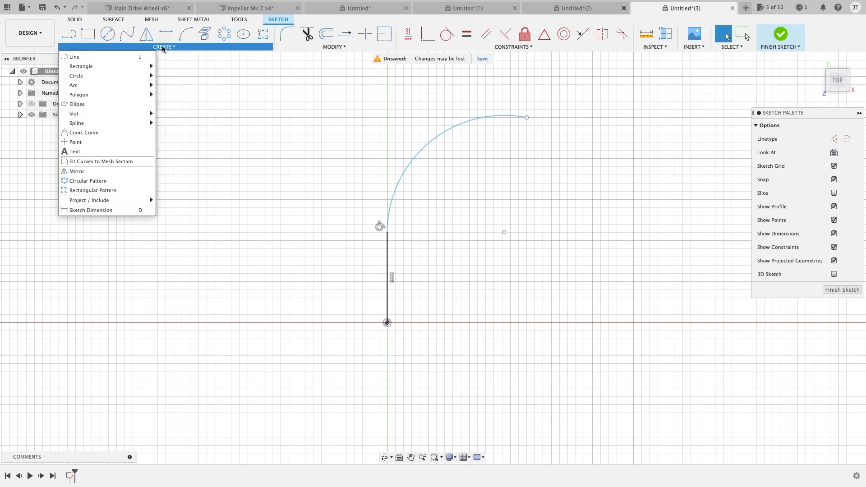
mouse_move(101, 94)
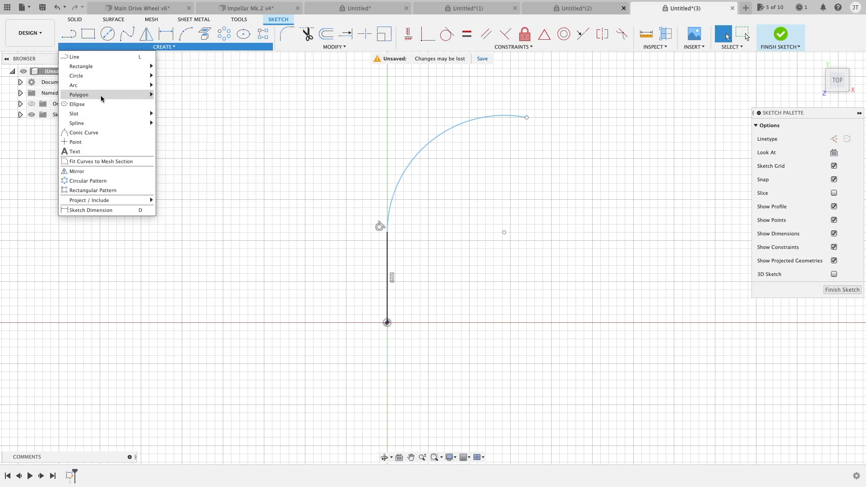